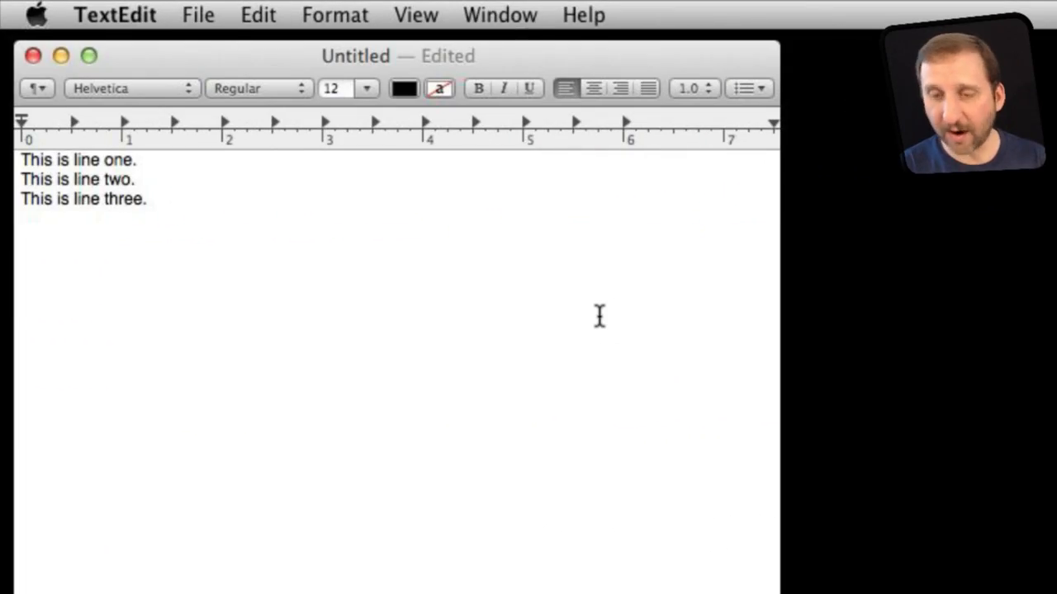
# Type 'This is line four.', then Undo Typing repeatedly until the page is blank
pyautogui.write('This is line')
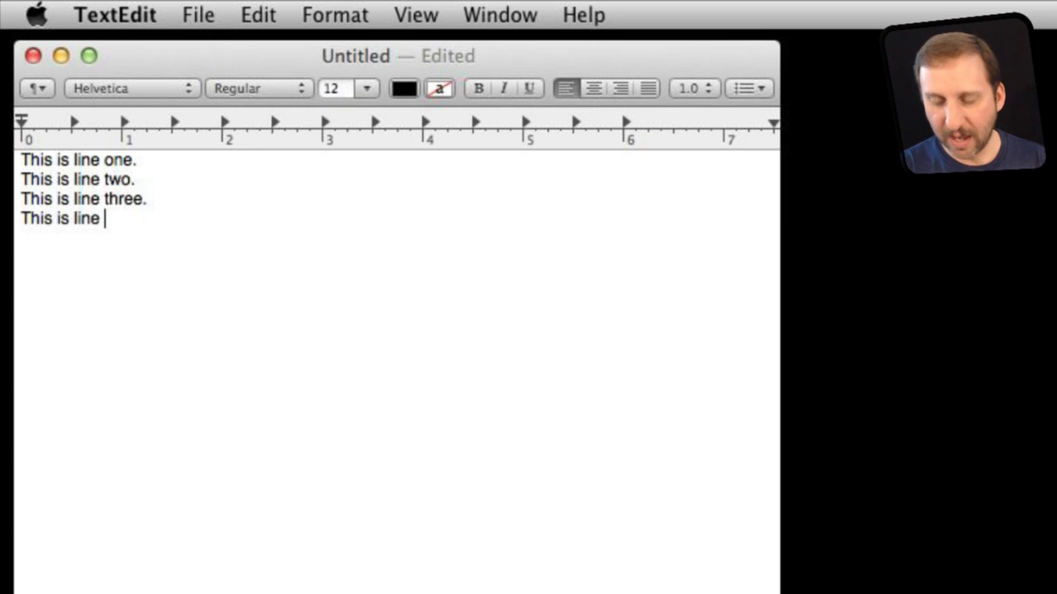
pyautogui.write('four.')
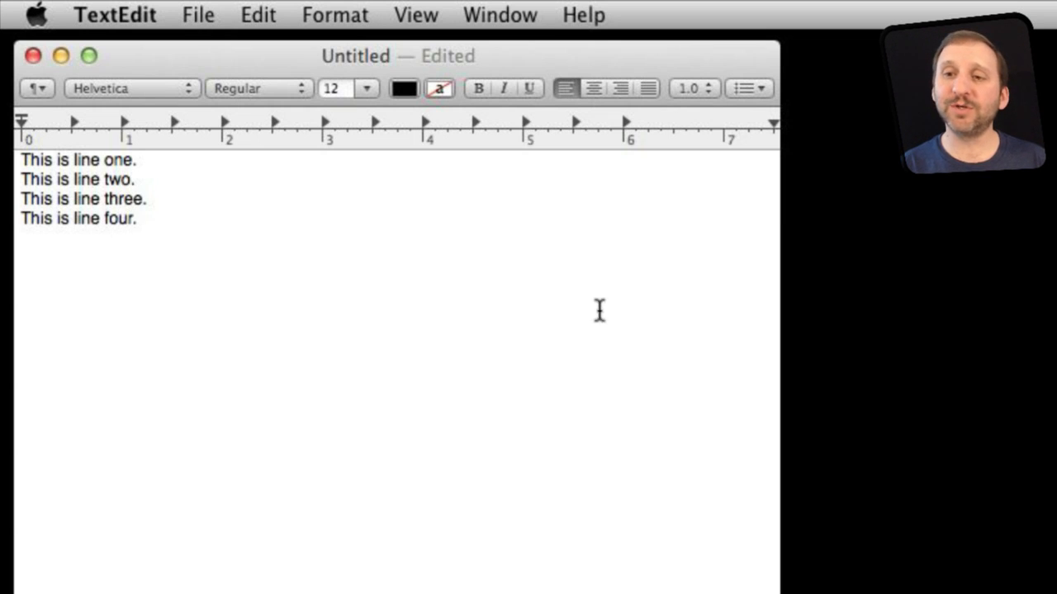
pyautogui.click(256, 14)
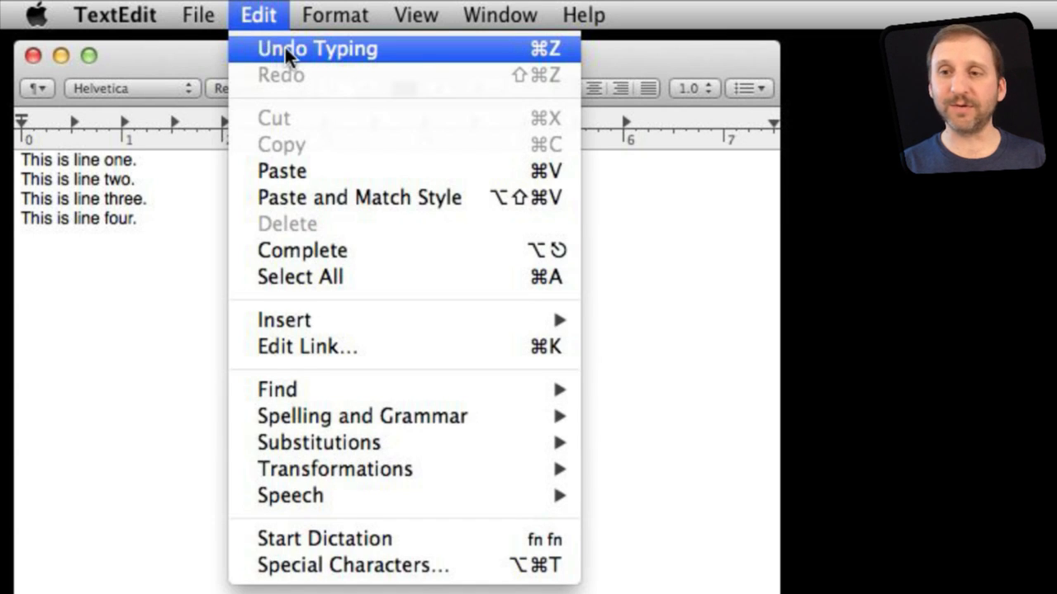
pyautogui.click(317, 47)
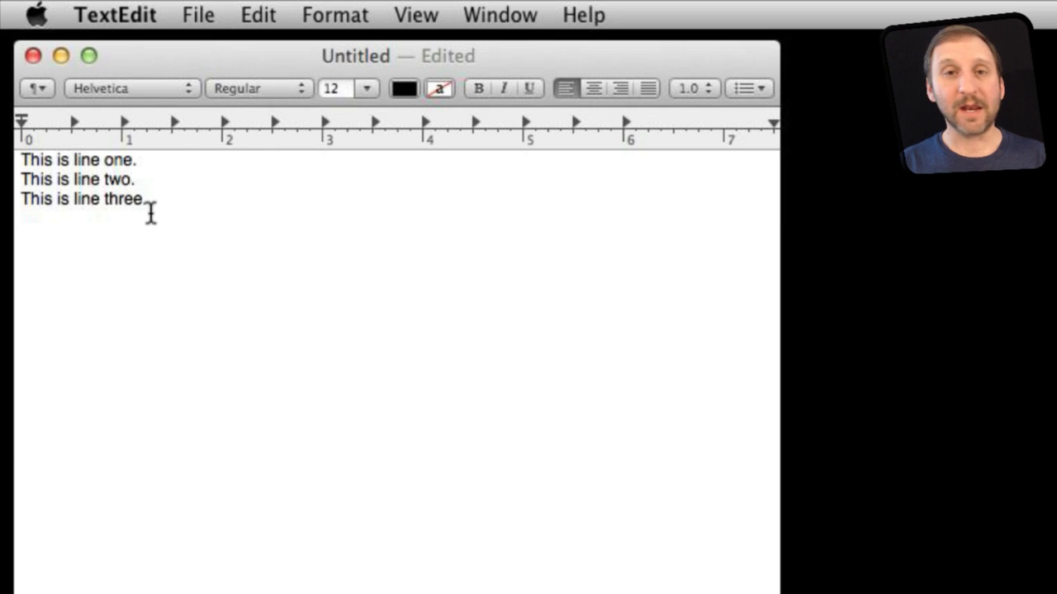
pyautogui.moveTo(217, 29)
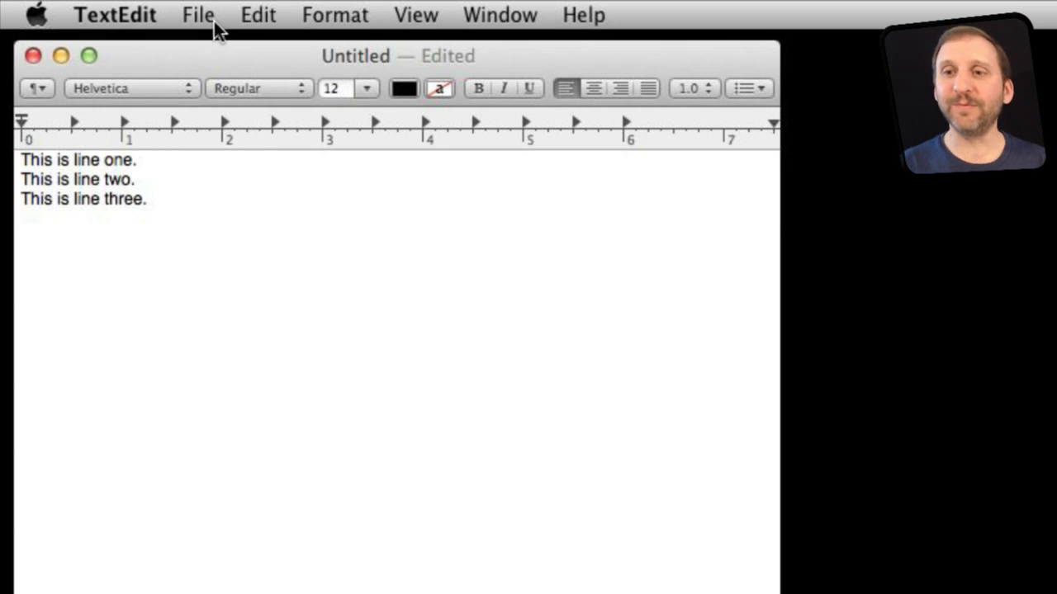
pyautogui.click(258, 14)
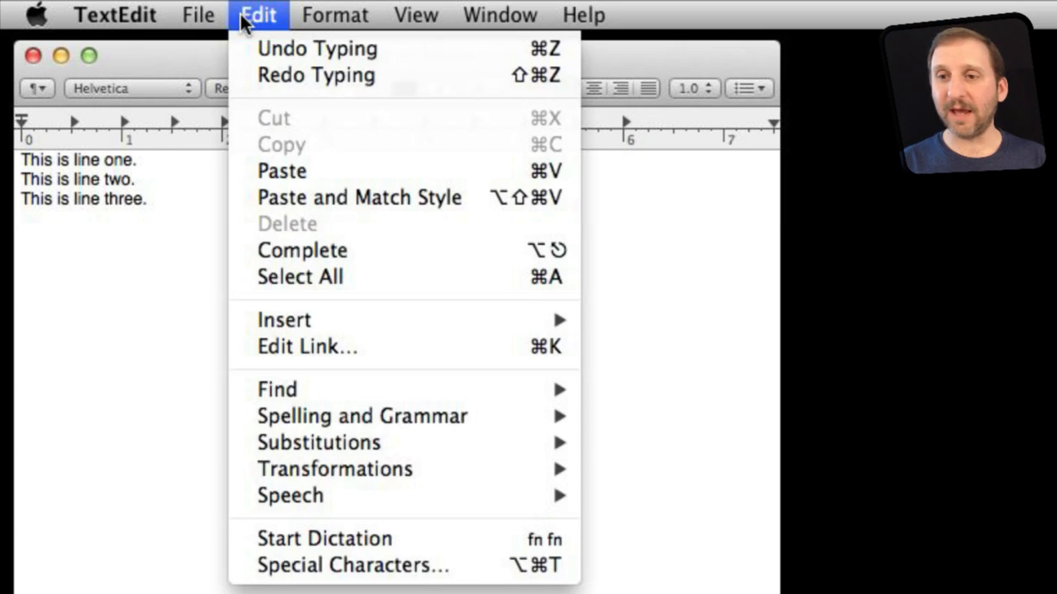
pyautogui.click(257, 14)
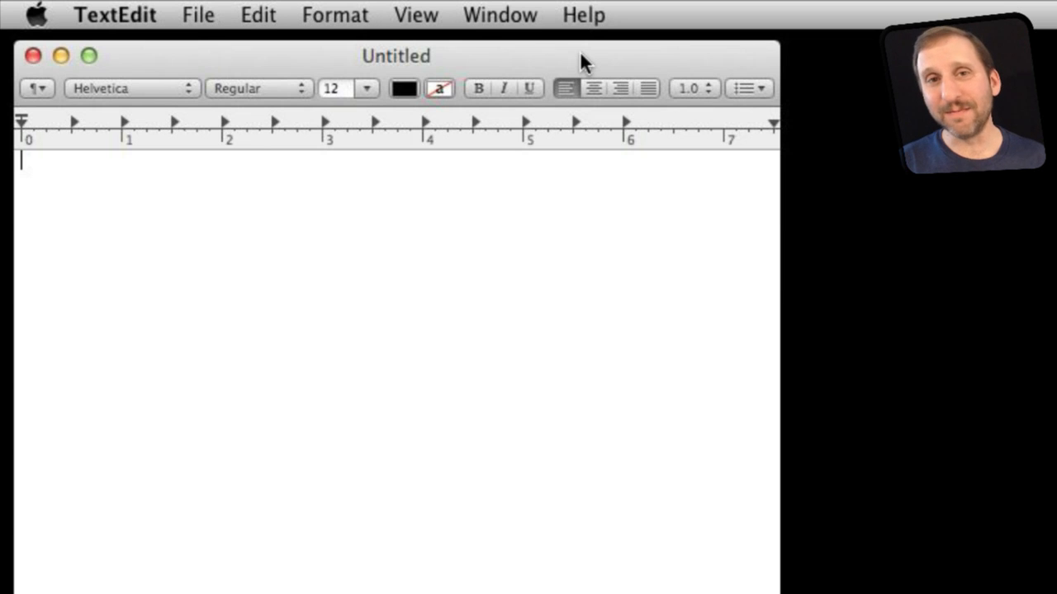
pyautogui.moveTo(421, 70)
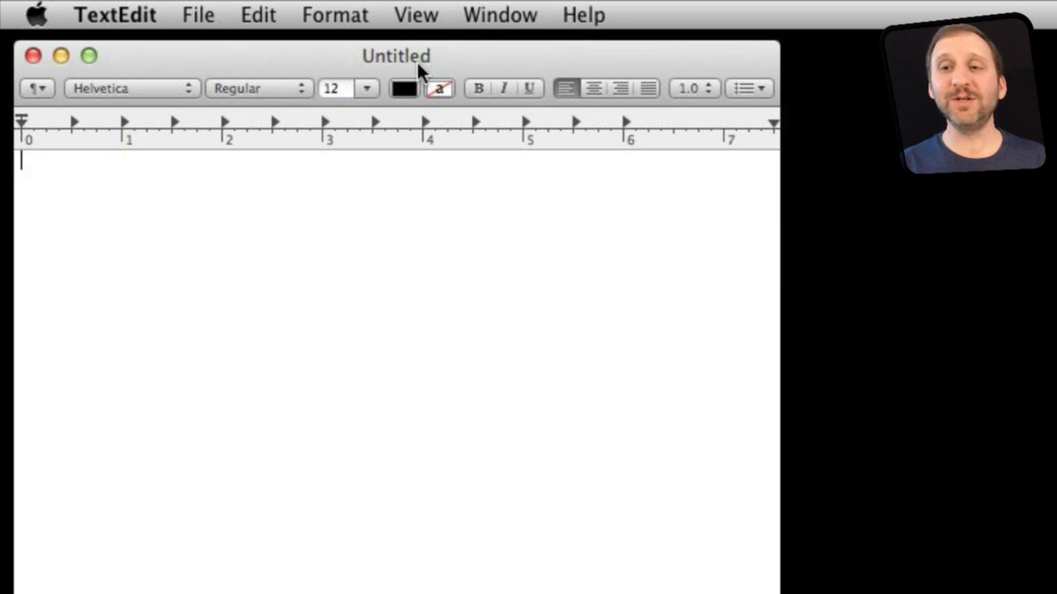
# Redo Typing to restore three lines, then retype 'This is line four.'
pyautogui.click(258, 14)
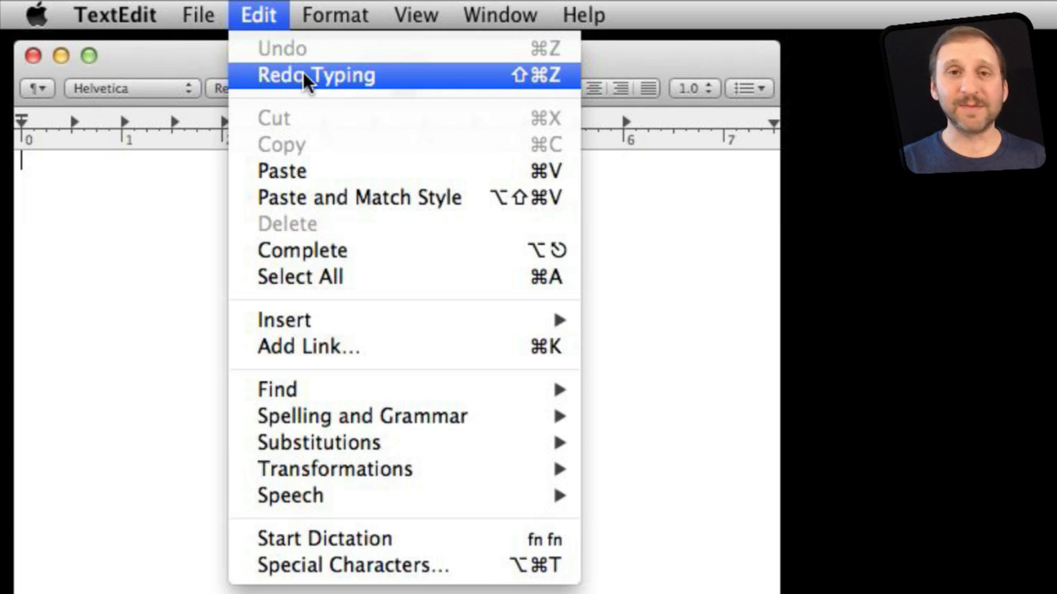
pyautogui.moveTo(312, 83)
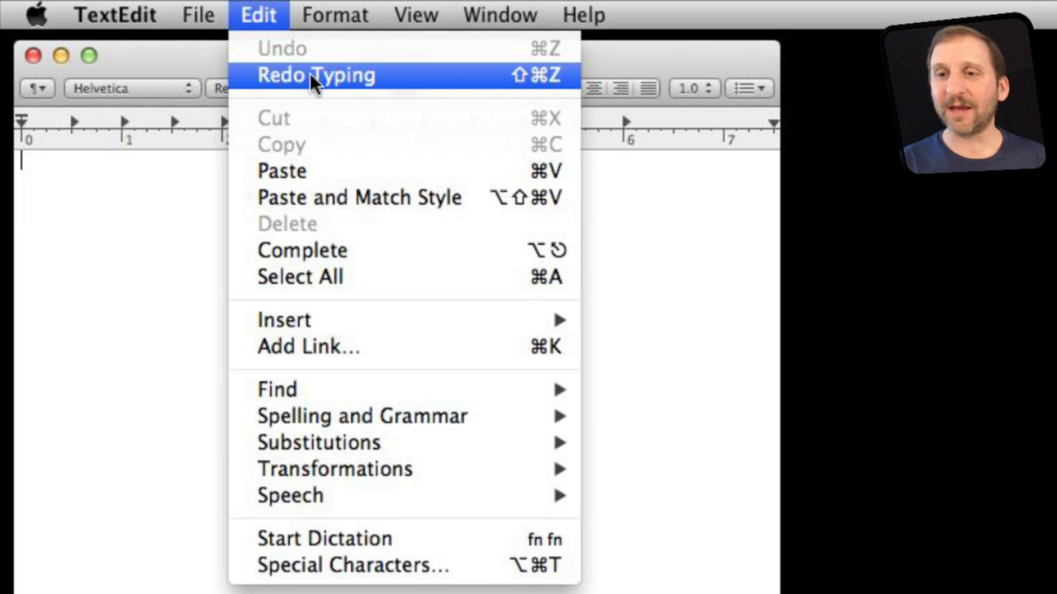
pyautogui.click(316, 75)
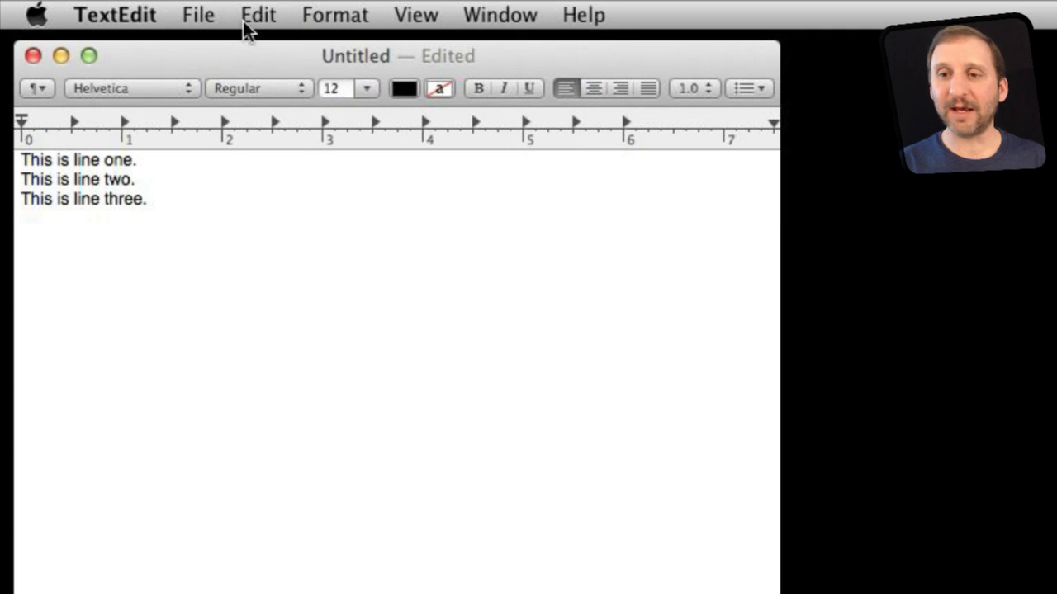
pyautogui.write('This is line four.')
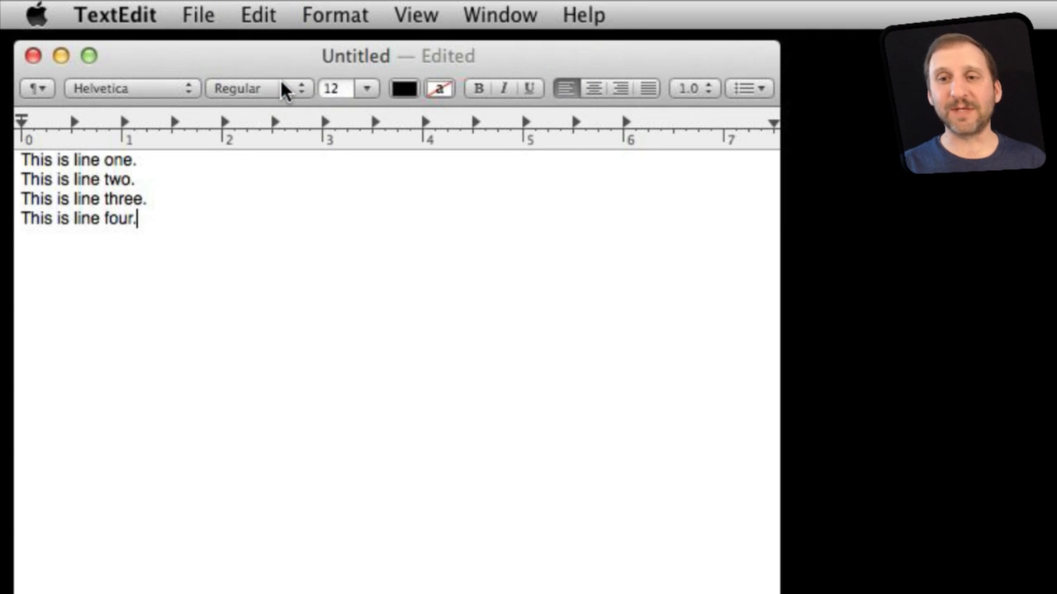
pyautogui.moveTo(130, 179)
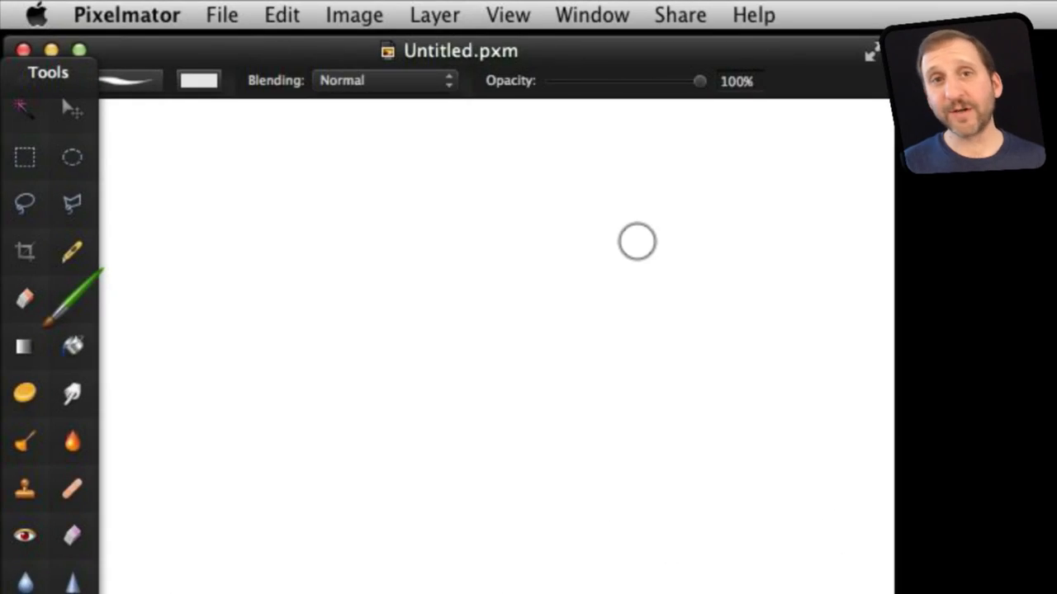
pyautogui.moveTo(200, 197)
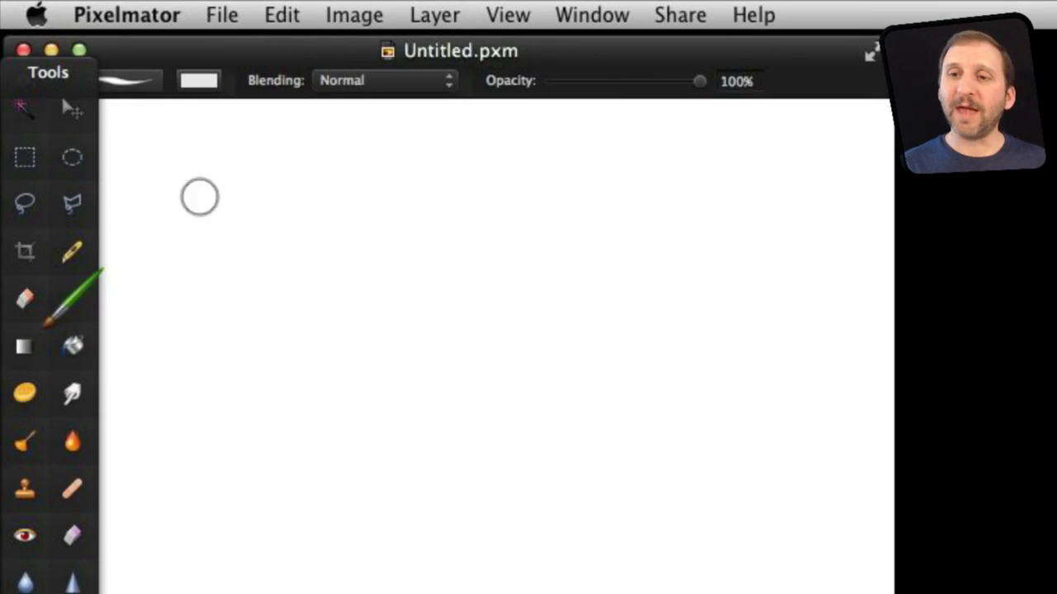
pyautogui.moveTo(231, 243)
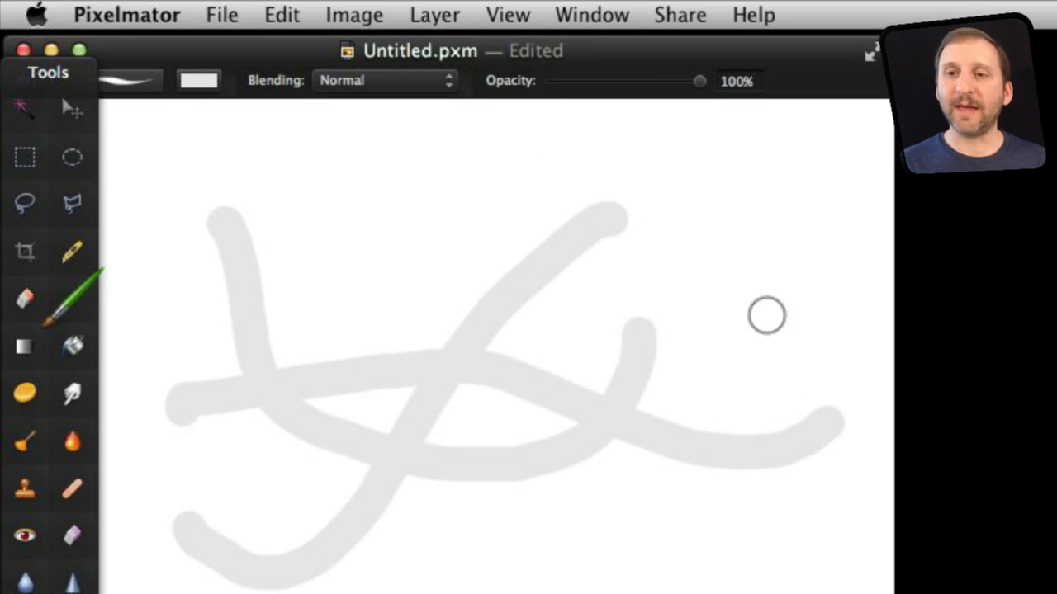
# Undo the last Pixelmator brush stroke with Edit > Undo Brush, then redo it
pyautogui.click(282, 14)
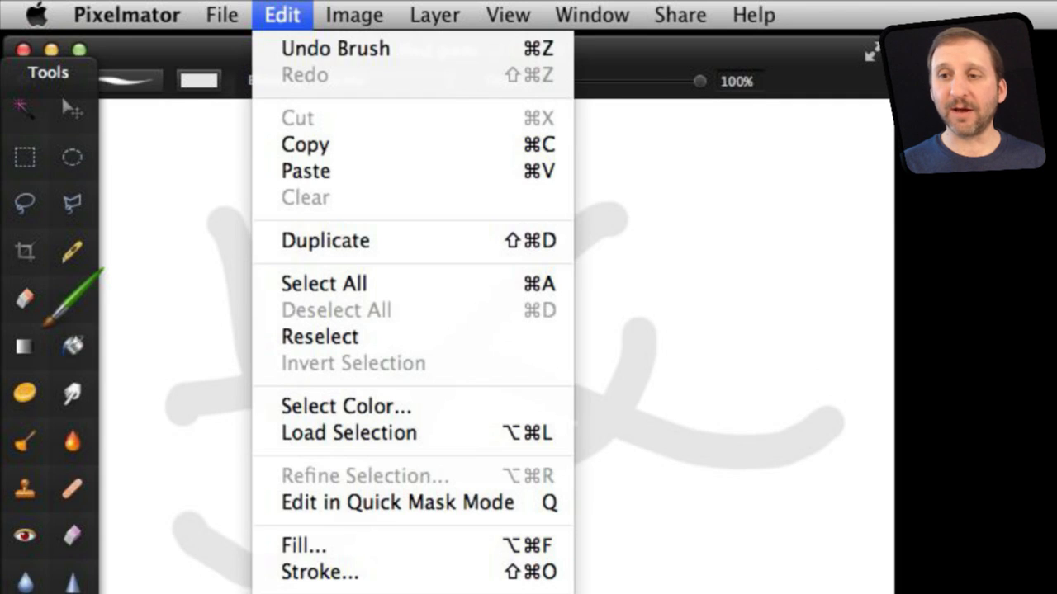
pyautogui.click(335, 48)
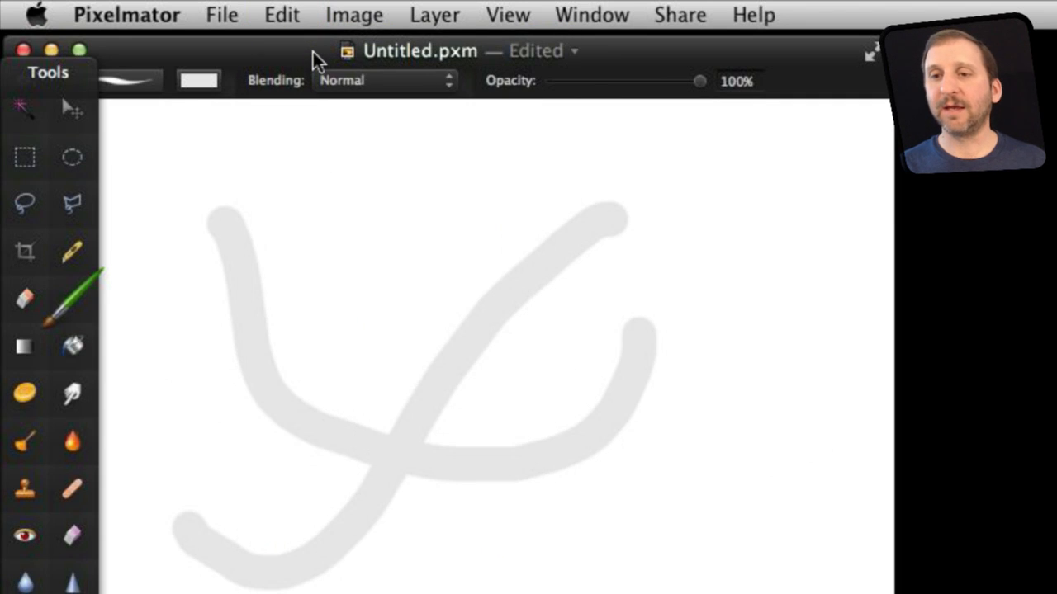
pyautogui.click(281, 14)
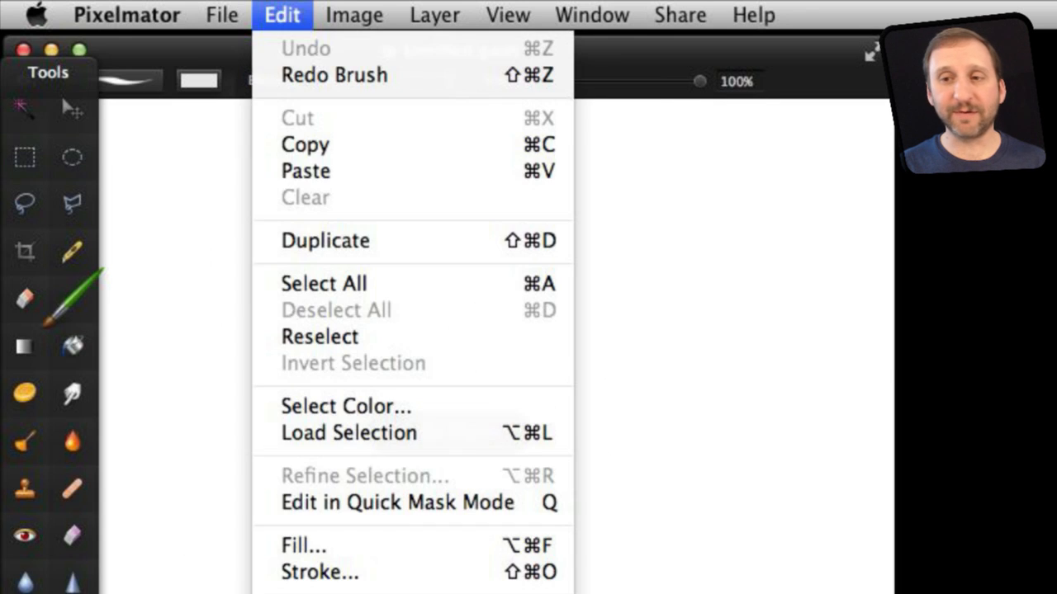
pyautogui.click(334, 75)
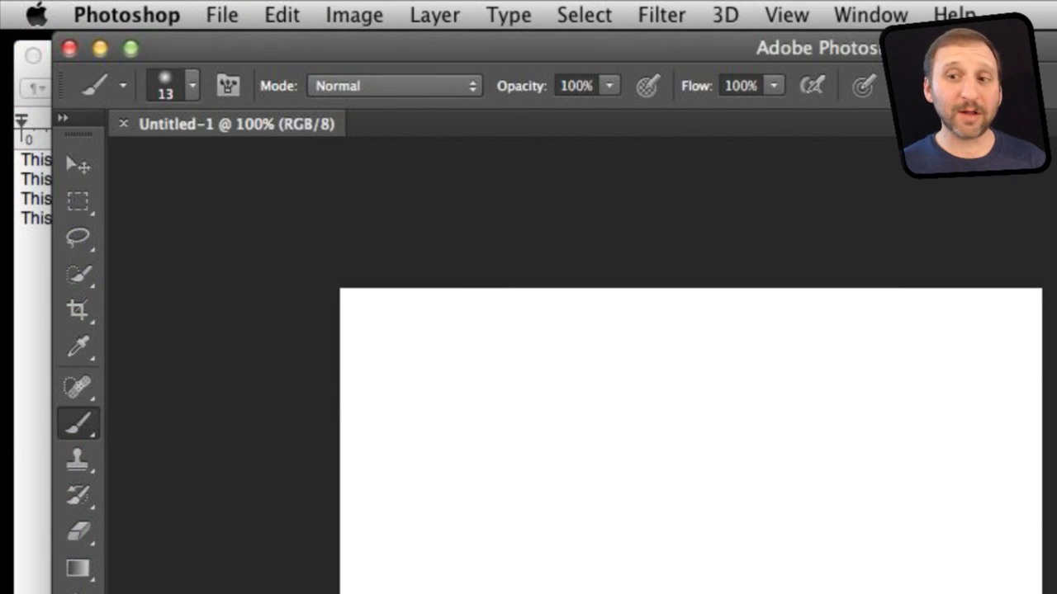
pyautogui.moveTo(401, 353)
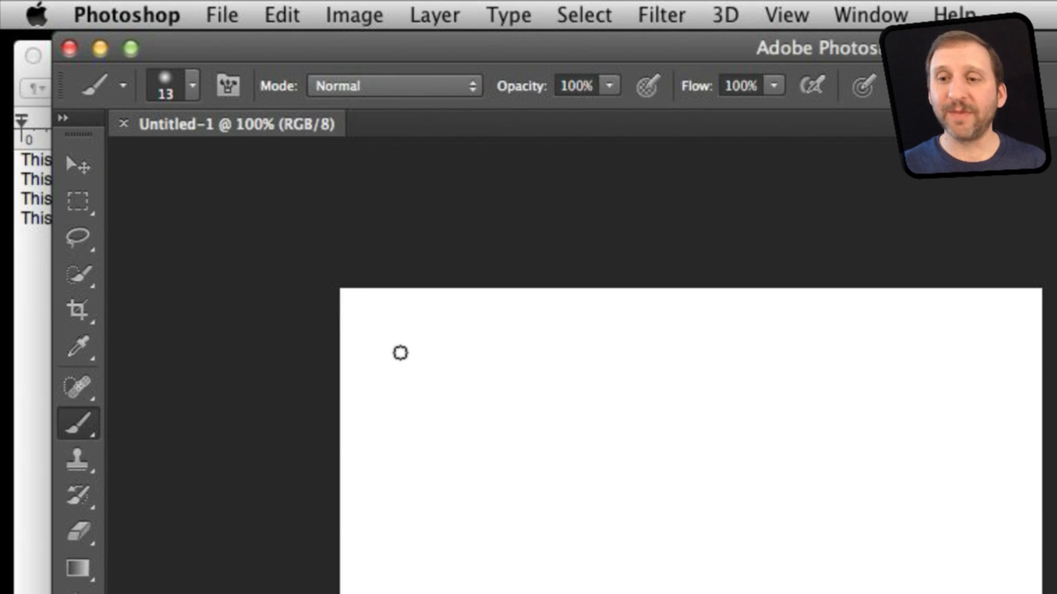
# Paint black crossing strokes near the canvas top-left and redo the undone brush stroke
pyautogui.moveTo(384, 338); pyautogui.dragTo(554, 442)
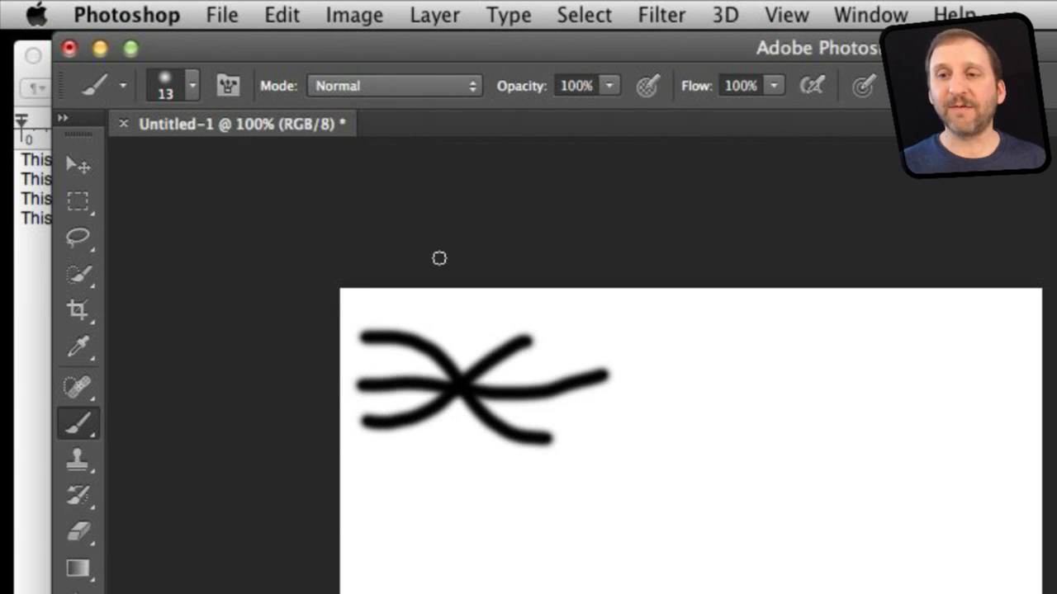
pyautogui.click(282, 14)
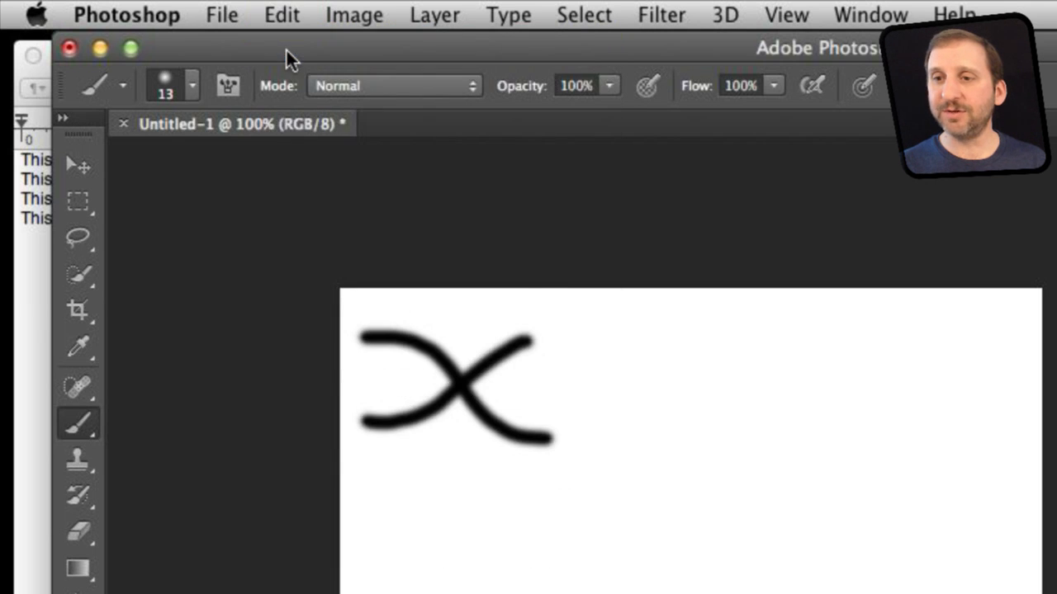
pyautogui.click(281, 14)
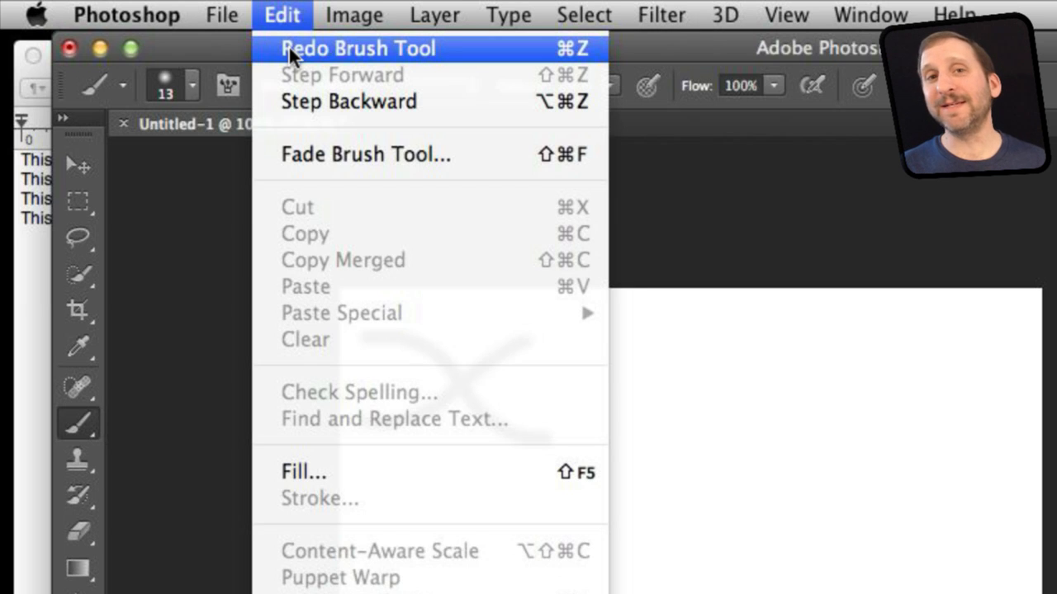
pyautogui.click(358, 48)
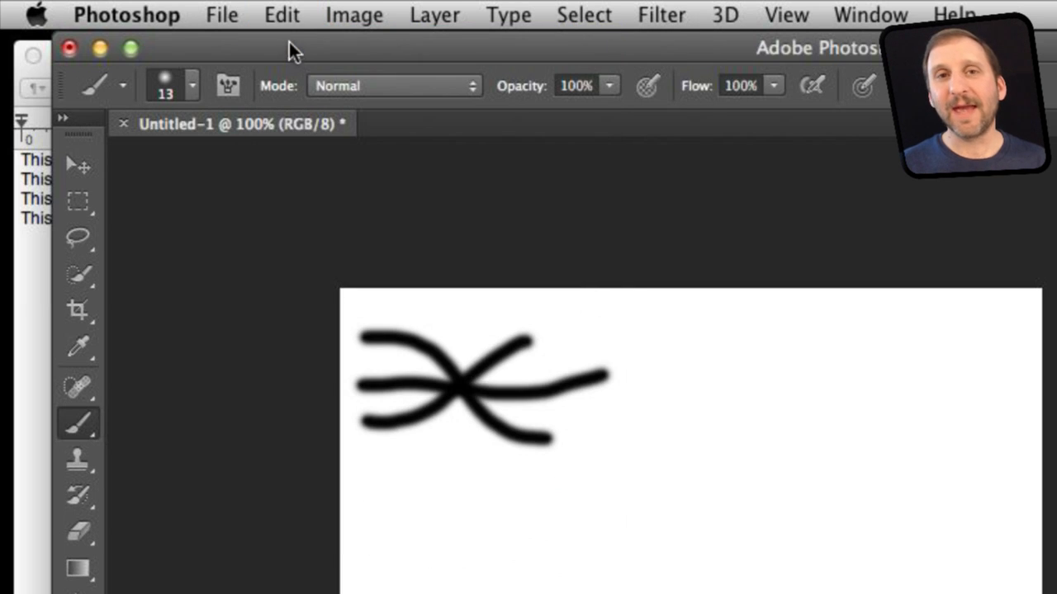
# Use Edit > Step Backward to remove the later brush strokes
pyautogui.click(282, 14)
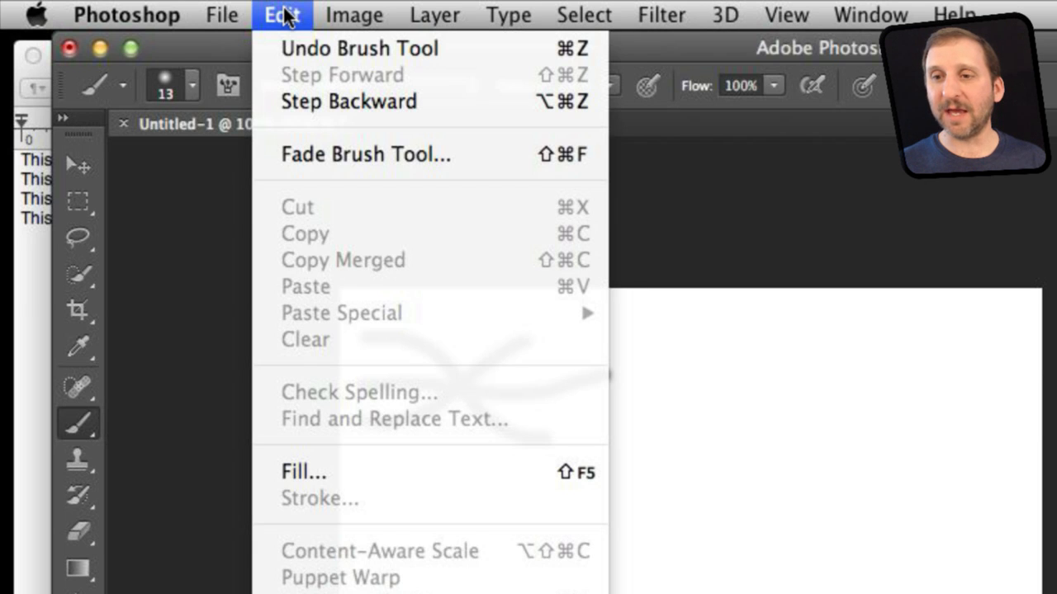
pyautogui.moveTo(330, 48)
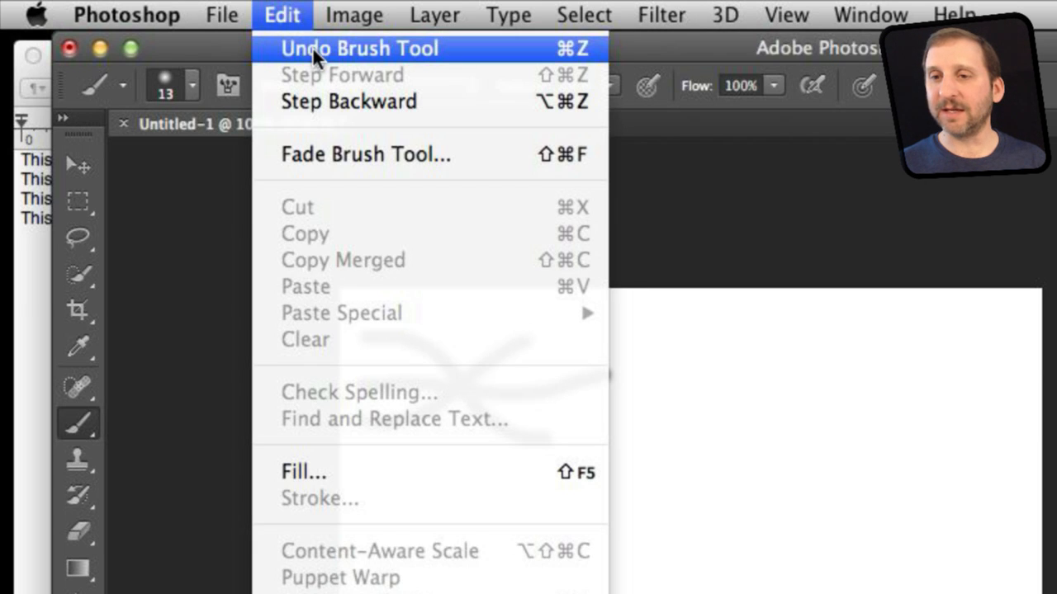
pyautogui.moveTo(330, 100)
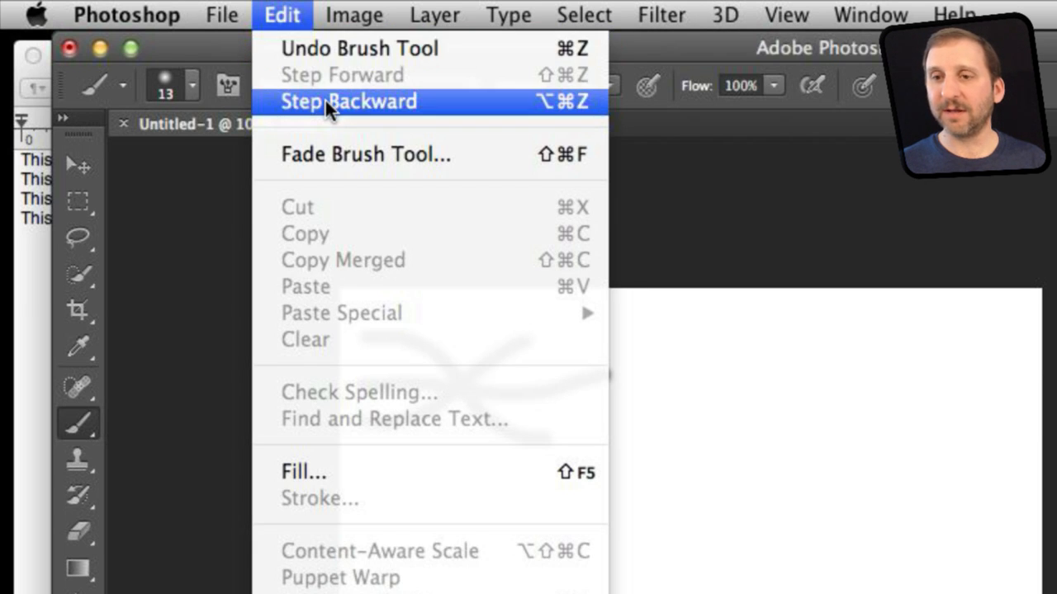
pyautogui.click(347, 101)
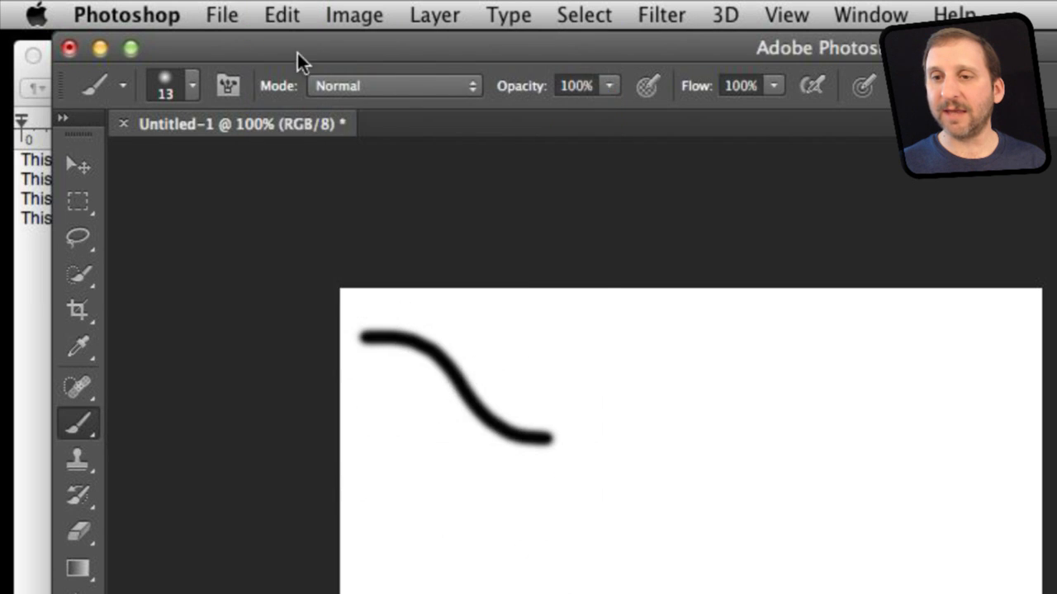
pyautogui.click(281, 15)
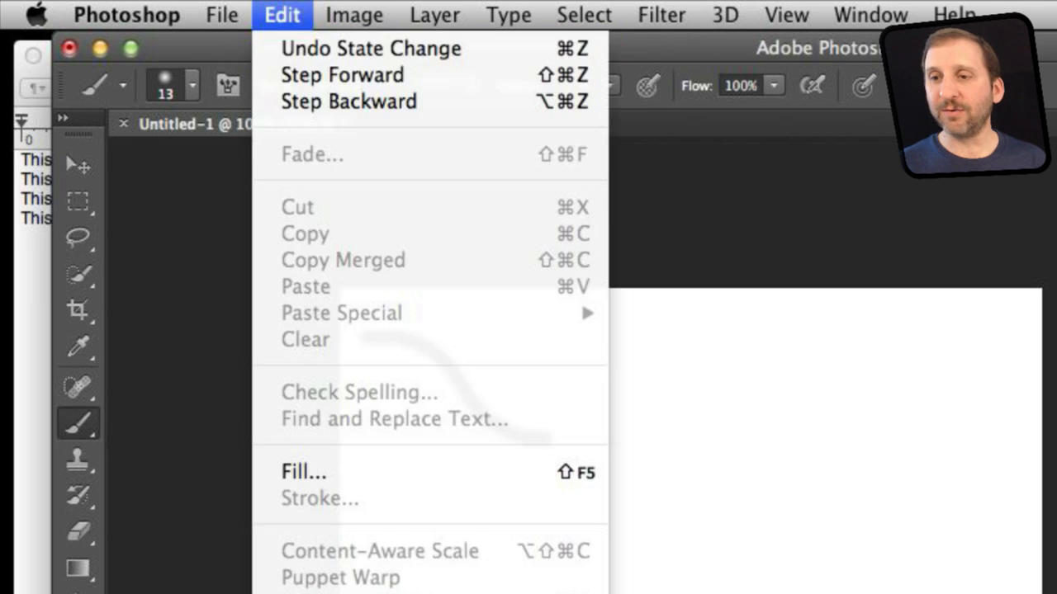
pyautogui.click(281, 15)
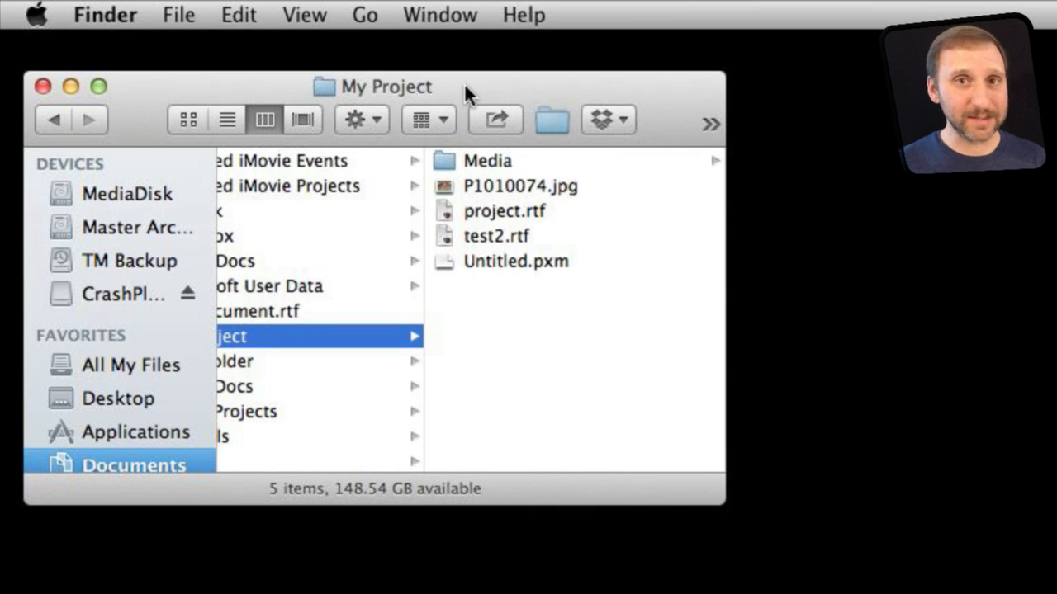
pyautogui.moveTo(487, 190)
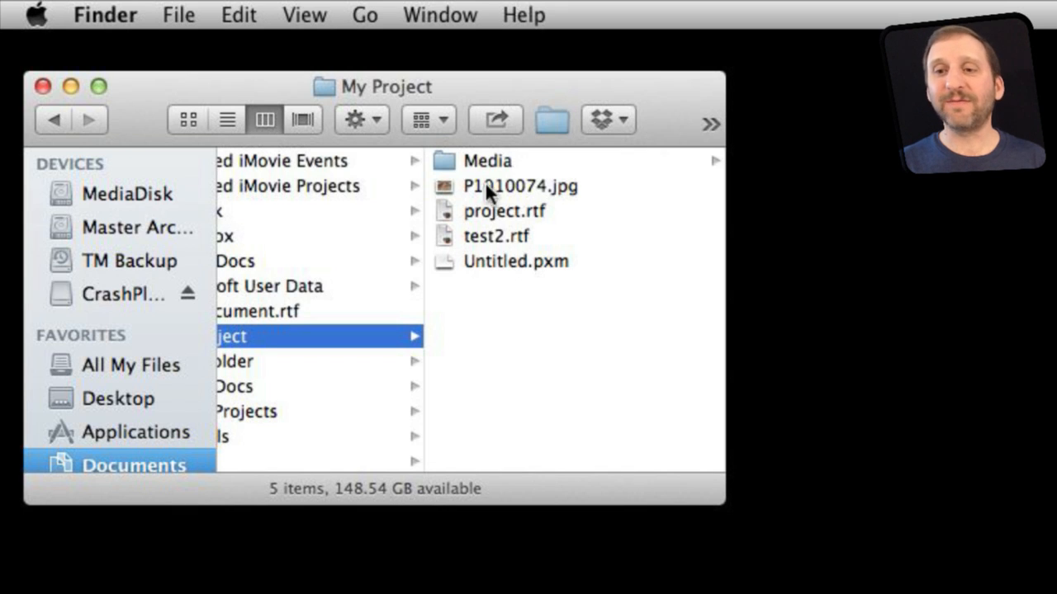
pyautogui.moveTo(623, 235)
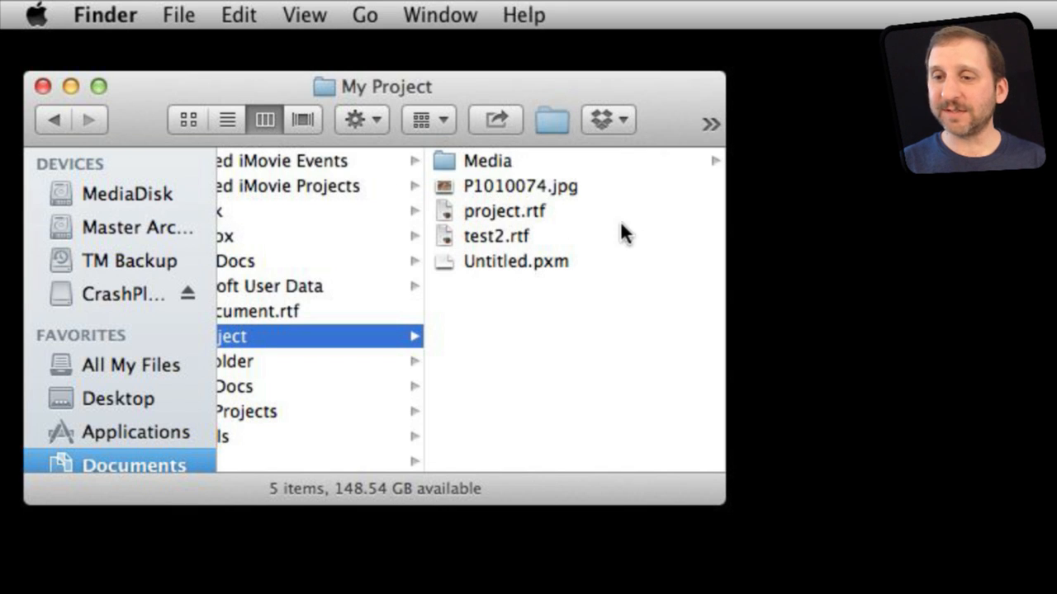
# Select project.rtf and undo its move, returning it to My Project
pyautogui.click(504, 211)
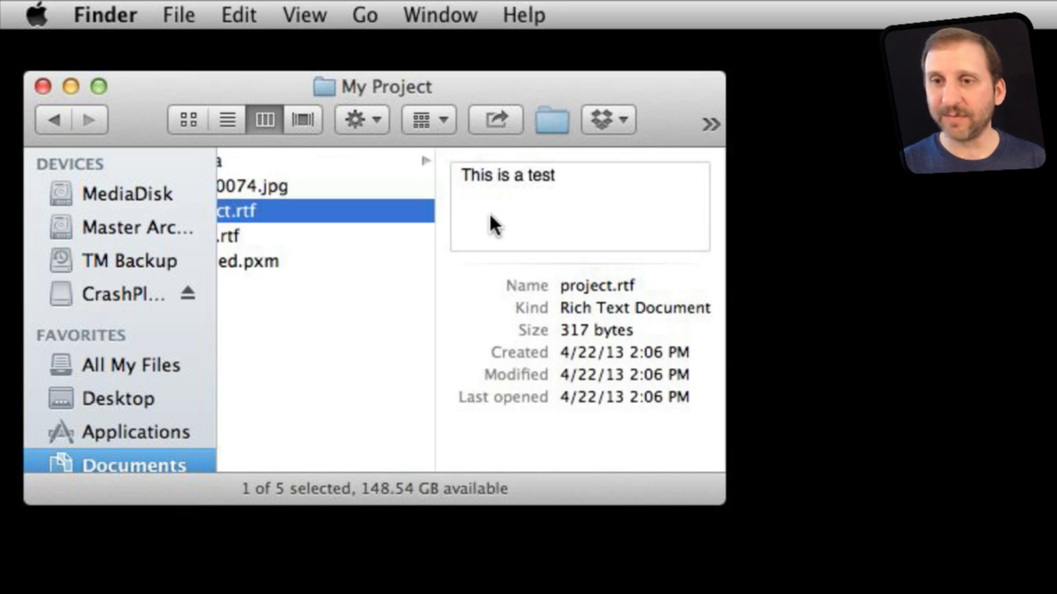
pyautogui.moveTo(215, 54)
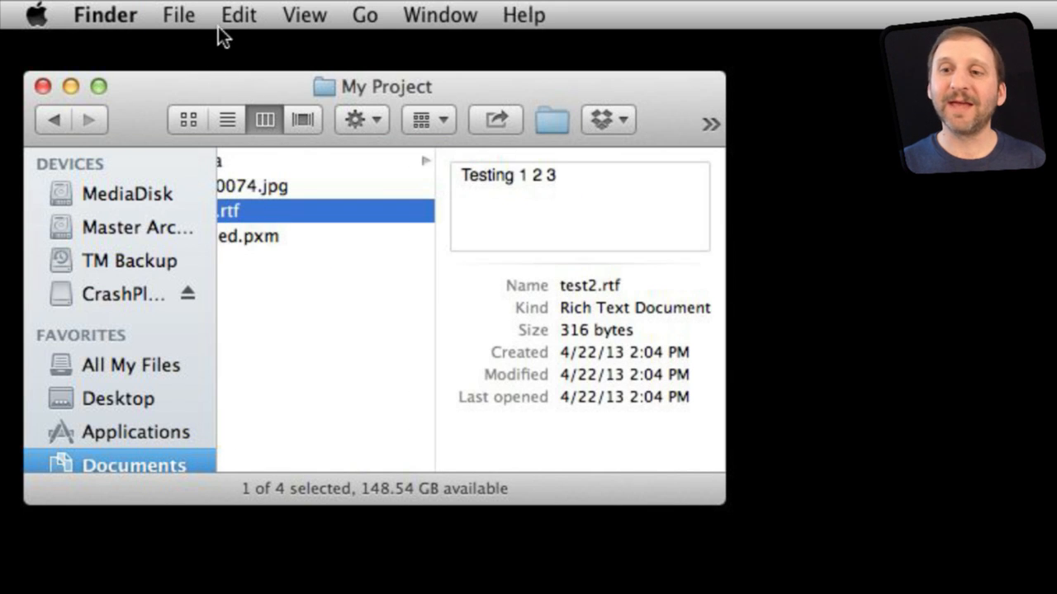
pyautogui.click(239, 15)
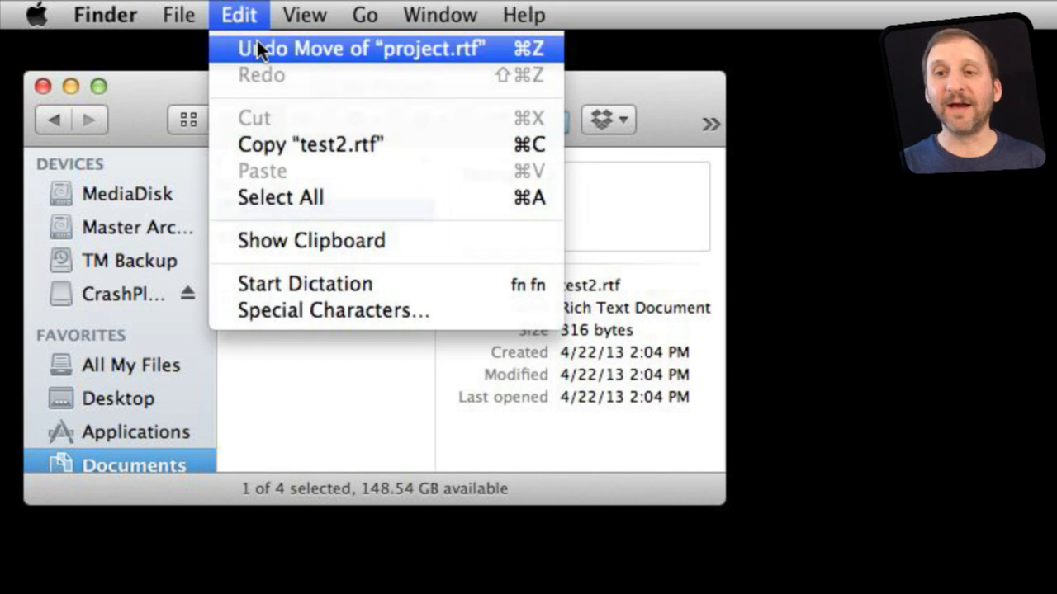
pyautogui.moveTo(299, 54)
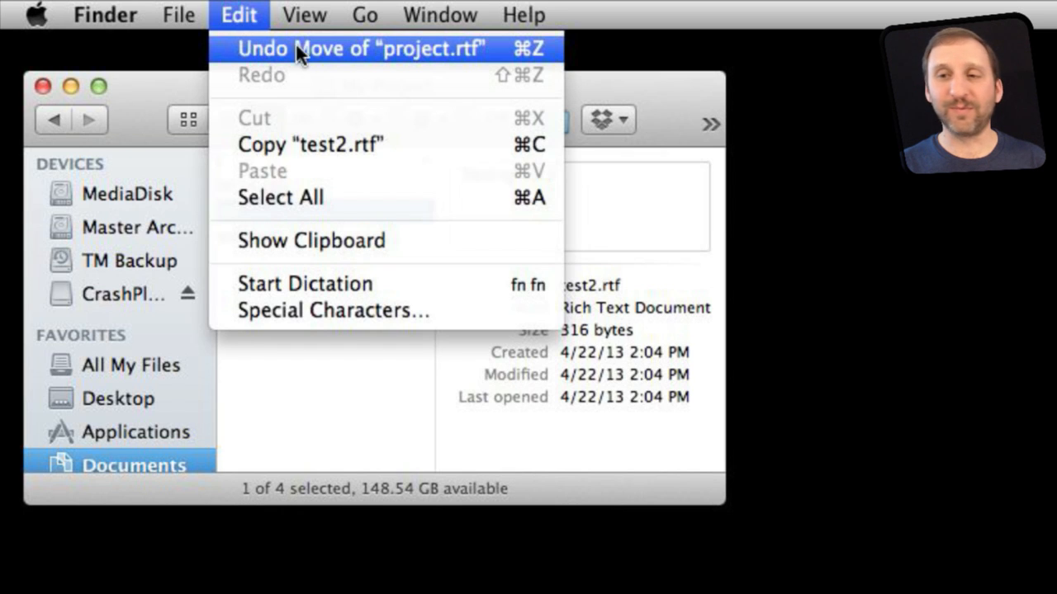
pyautogui.click(359, 48)
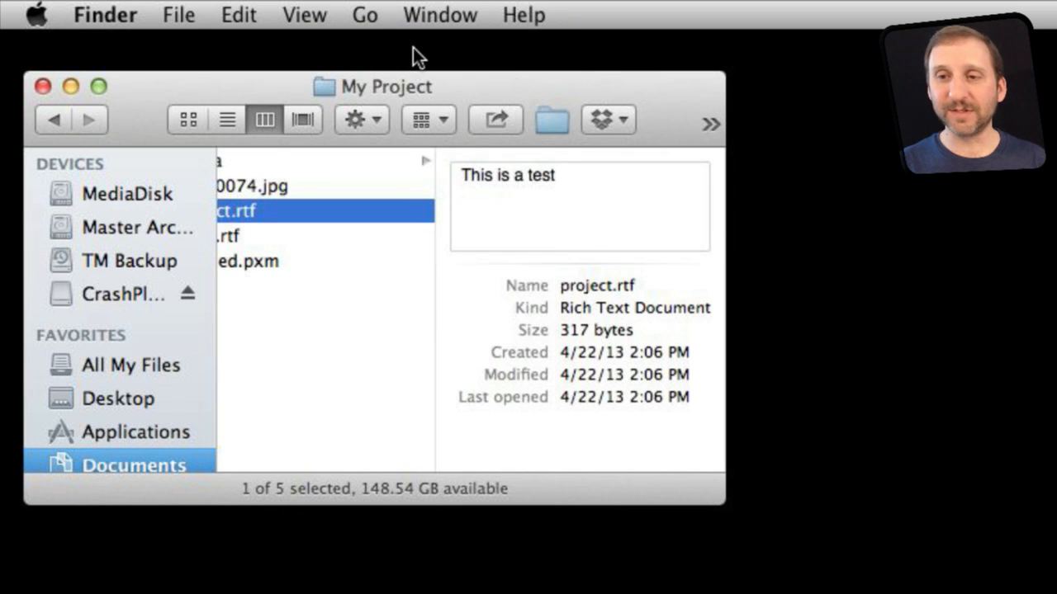
pyautogui.moveTo(237, 15)
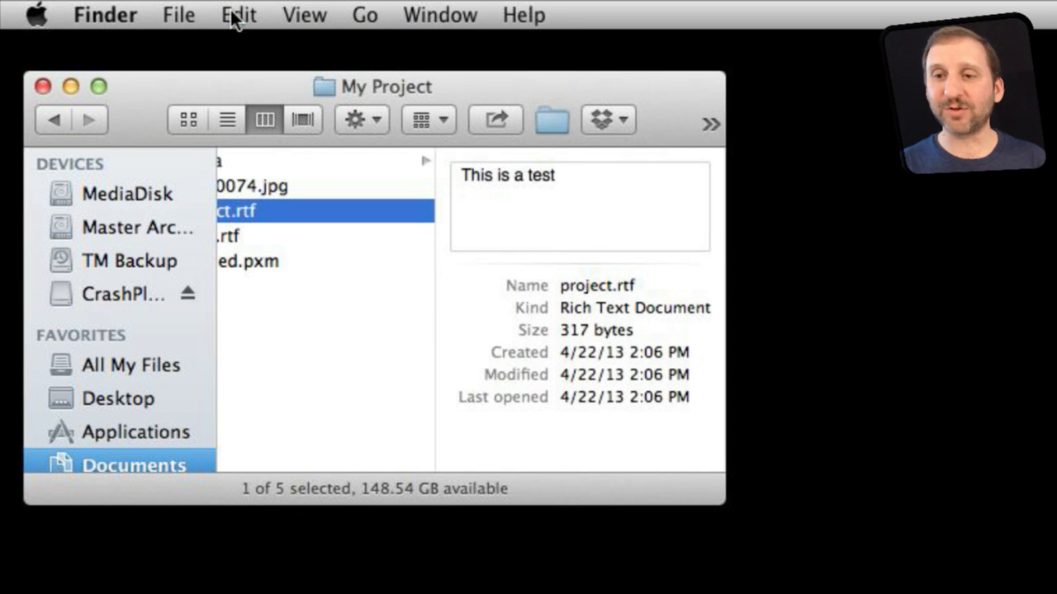
pyautogui.click(238, 14)
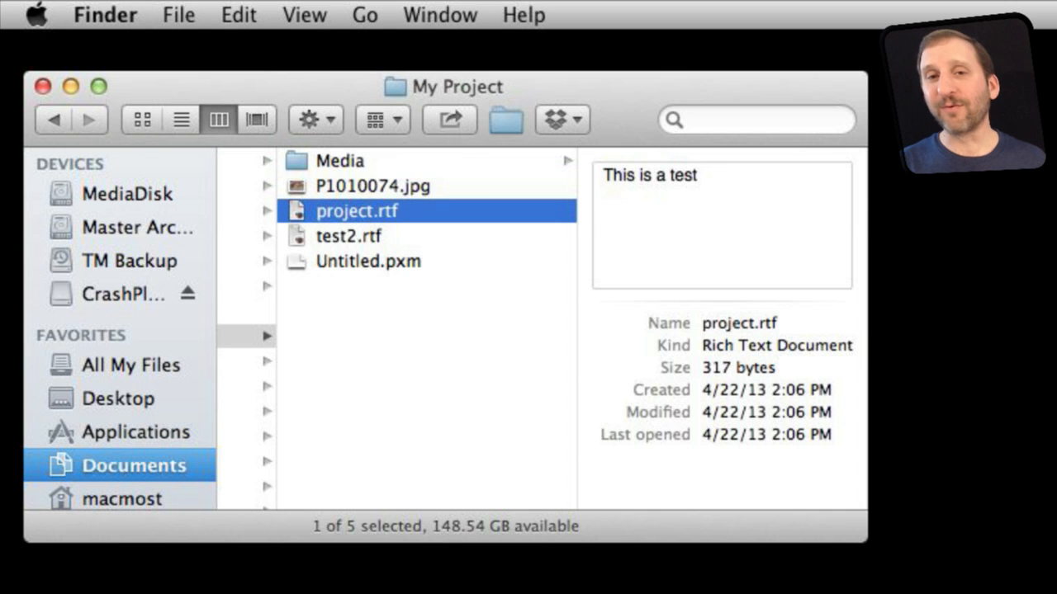
pyautogui.moveTo(298, 213)
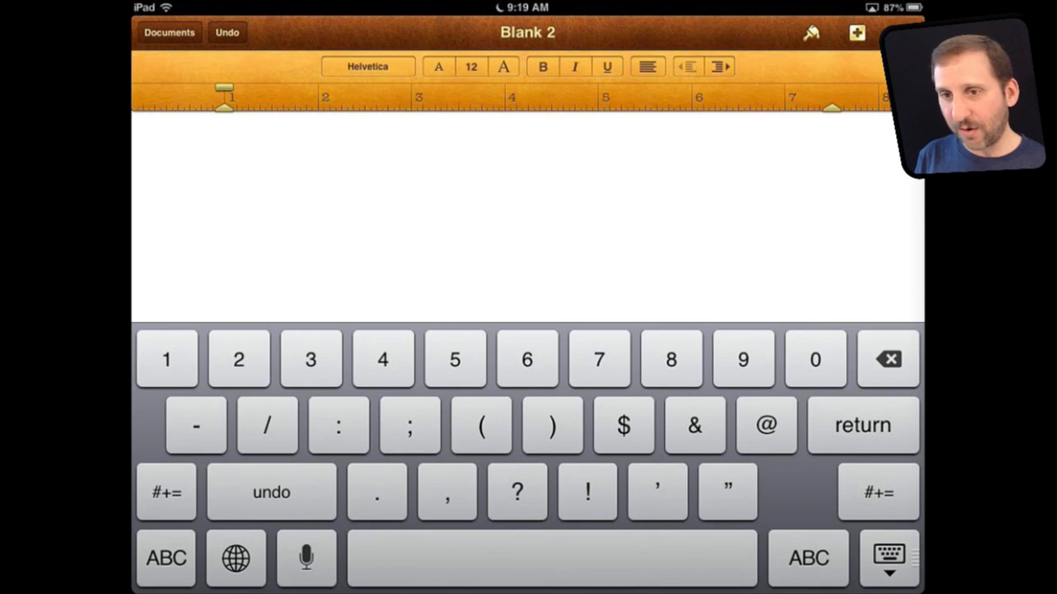
# Undo the second typed line in Pages, confirming Undo in the alert
pyautogui.click(227, 33)
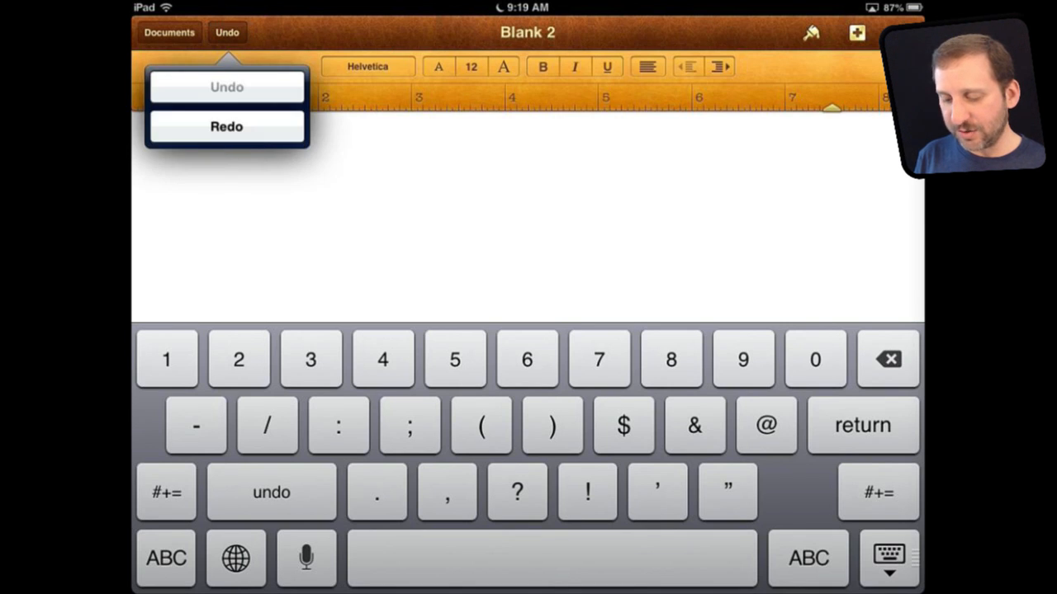
pyautogui.click(226, 127)
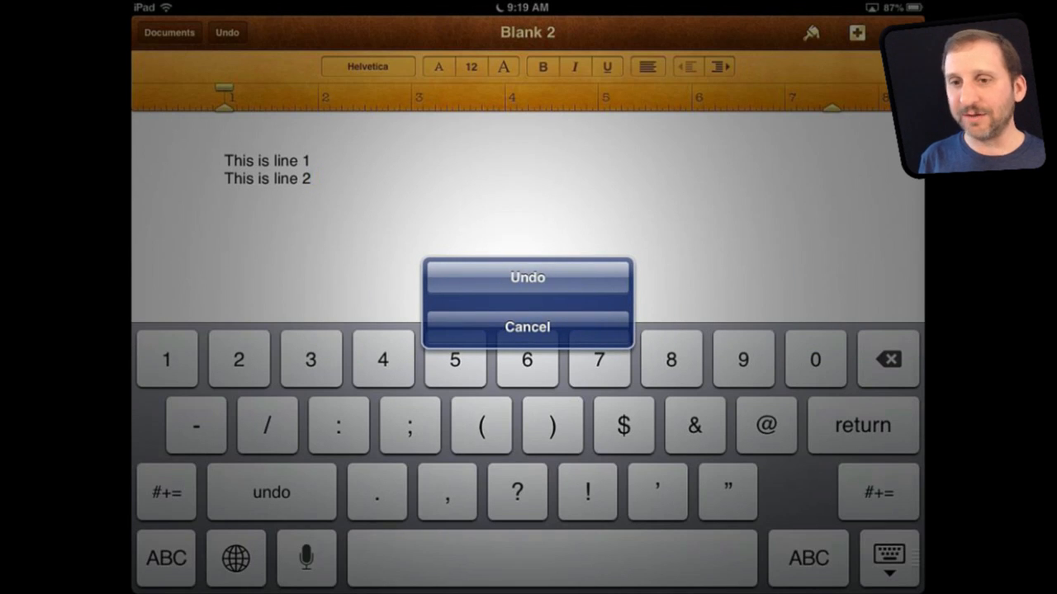
pyautogui.click(527, 277)
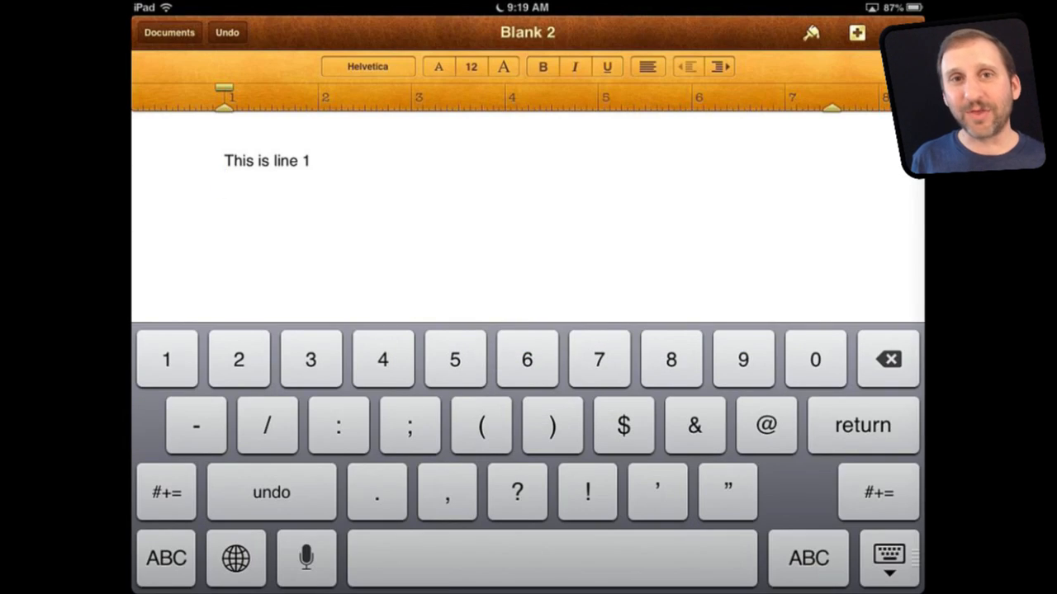